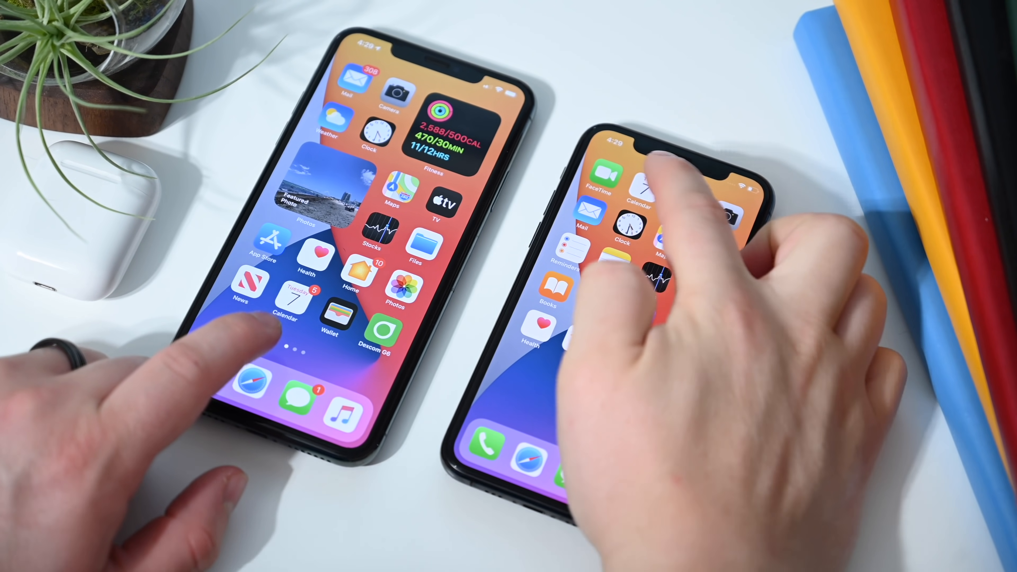
Search the Widget Gallery for 'Re' to bring up the Reminders List widget on both phones.
scroll("left", 3)
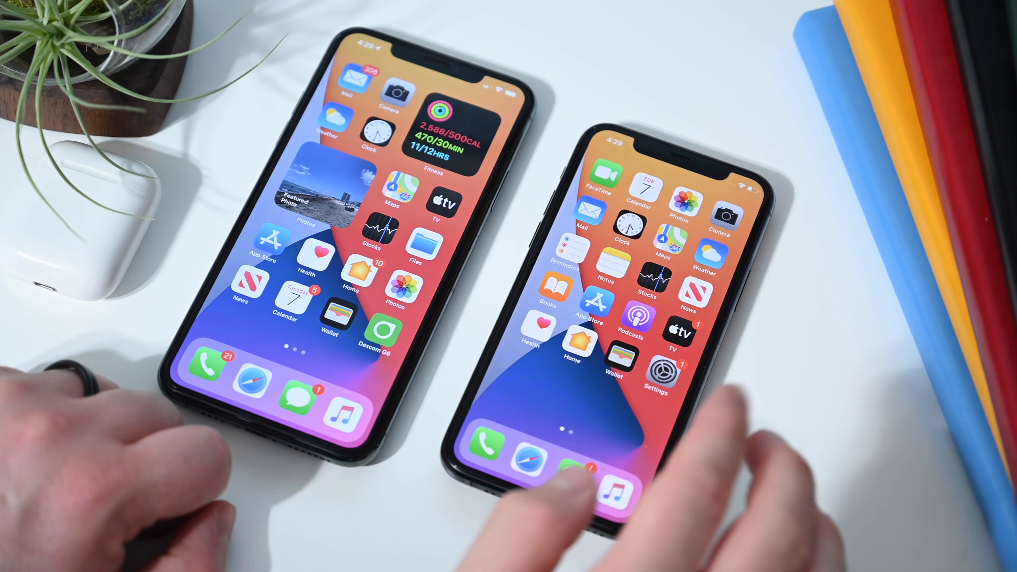
scroll("left", 3)
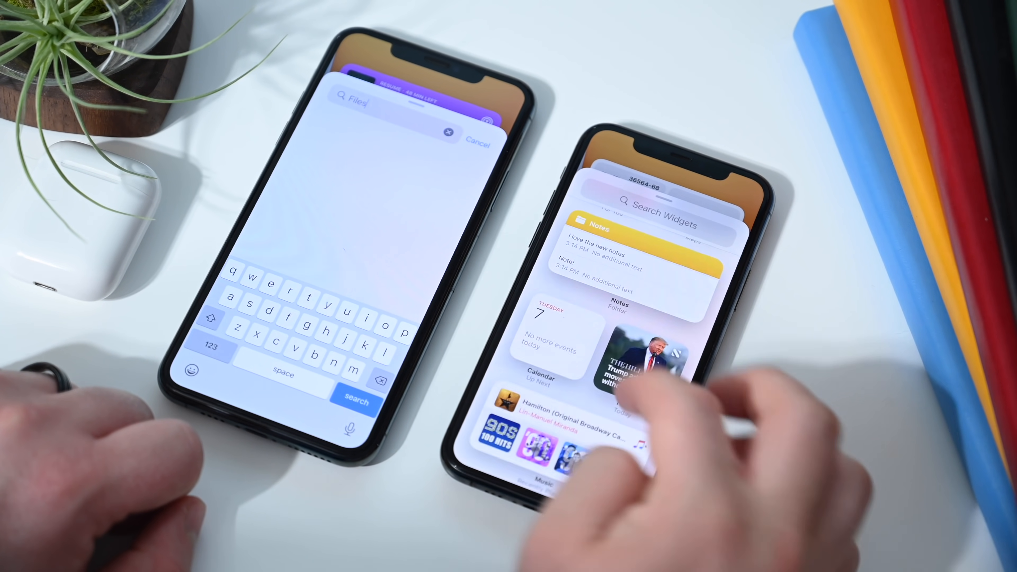
type("Re")
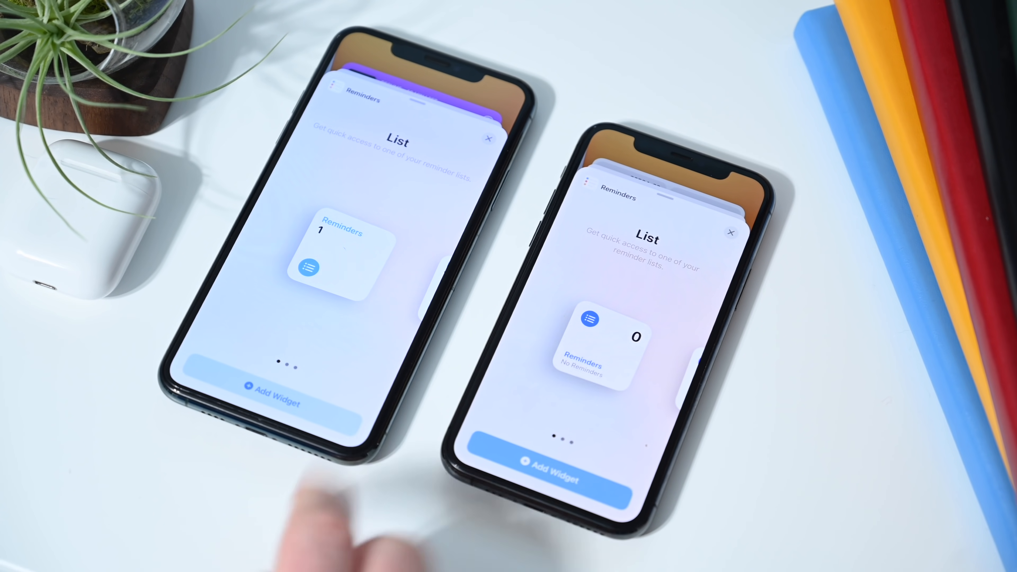
mouse_move(389, 467)
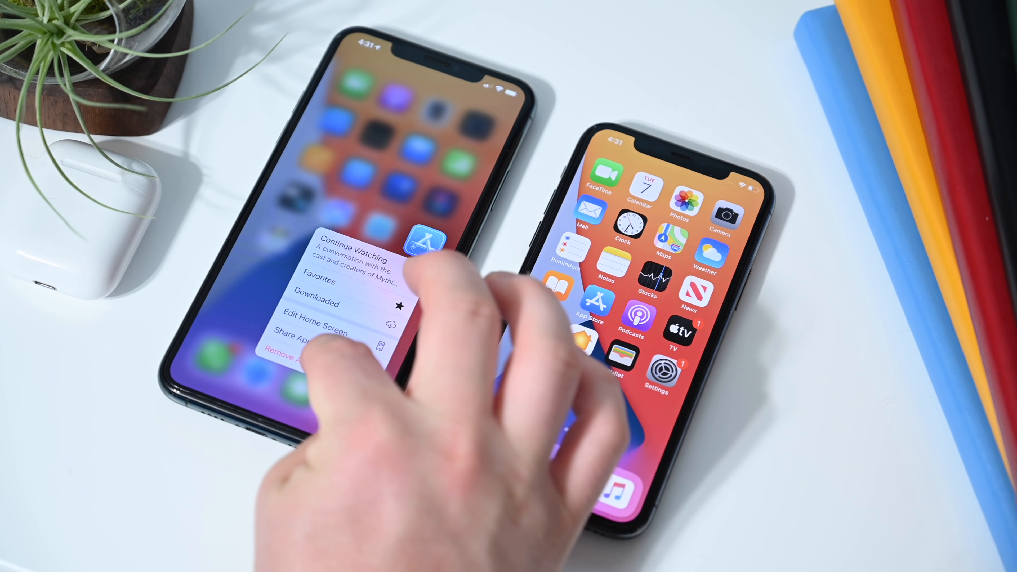
Remove the Developer app and answer the delete-or-add-to-Library prompt.
left_click(287, 358)
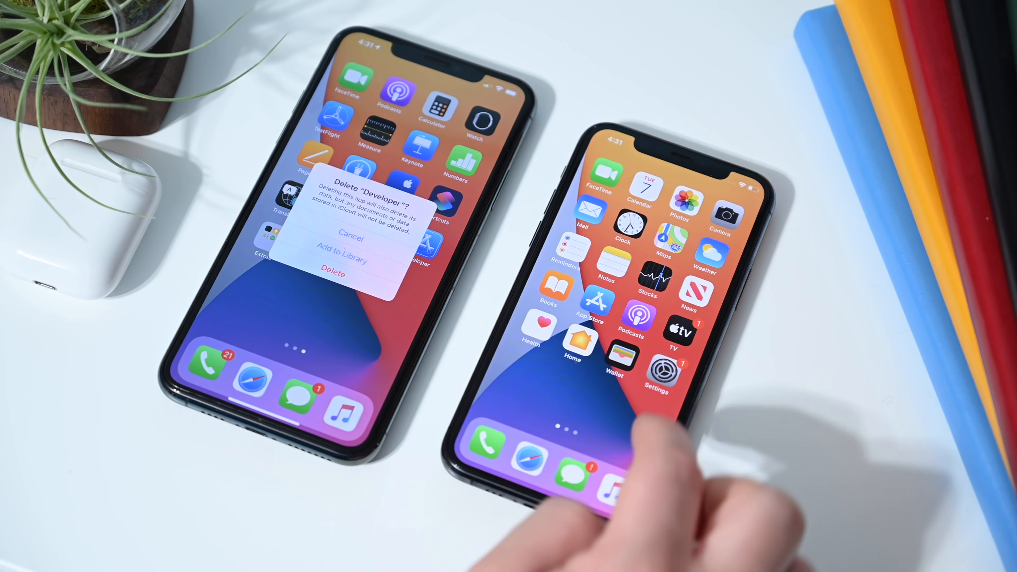
scroll("left", 3)
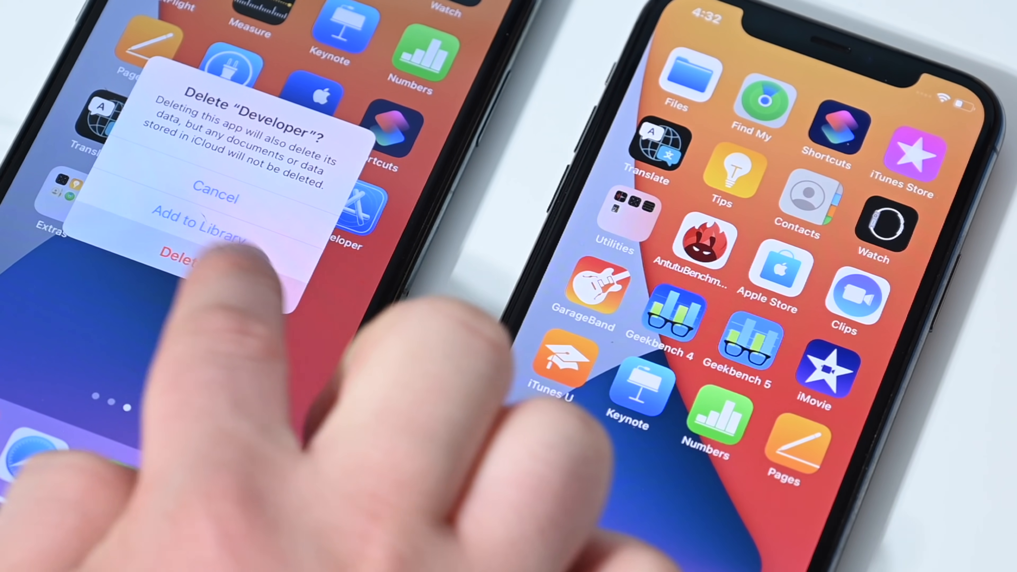
left_click(216, 196)
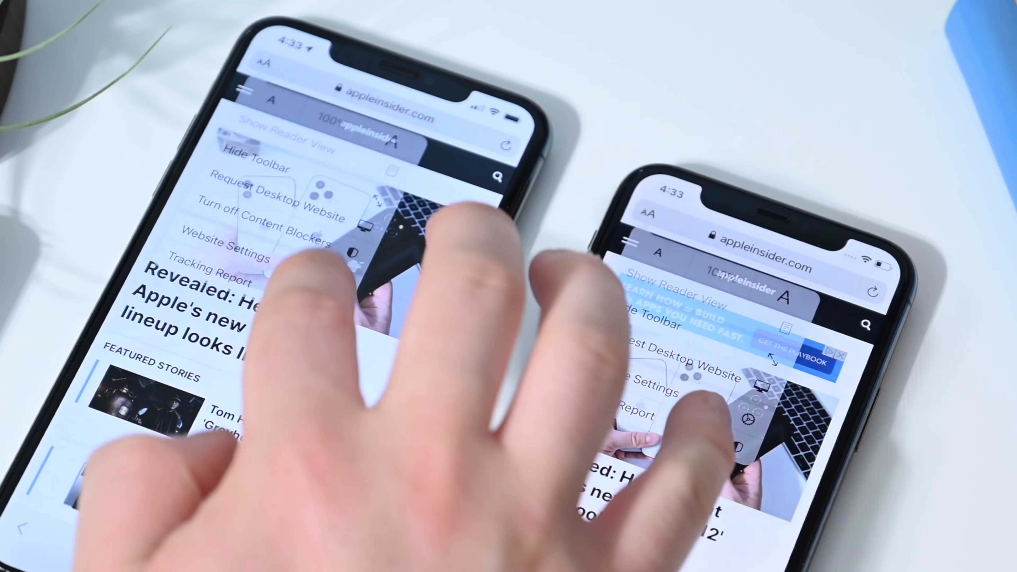
View appleinsider.com's privacy report, switch to the Trackers list, then close it.
left_click(229, 266)
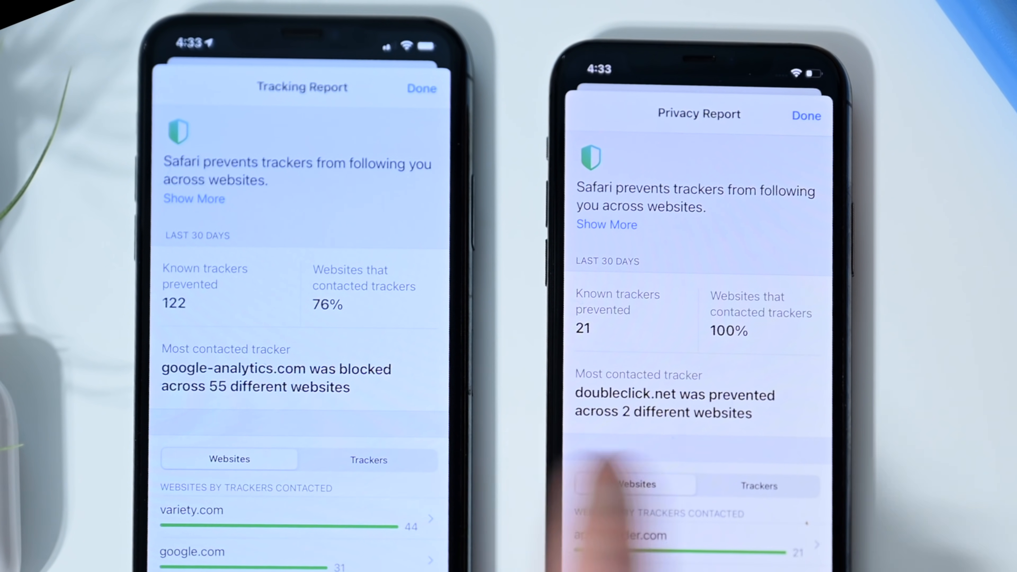
left_click(758, 485)
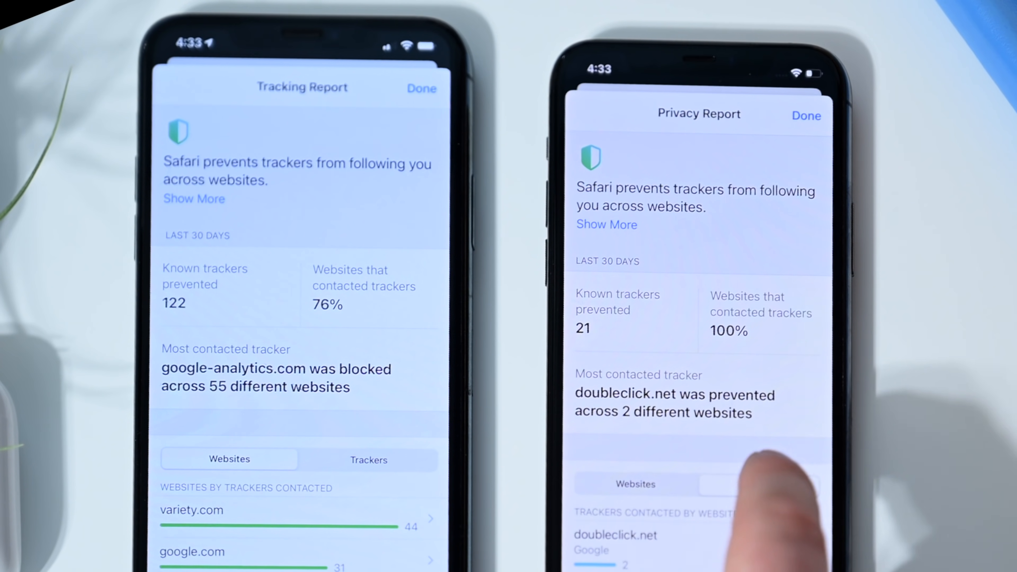
left_click(757, 483)
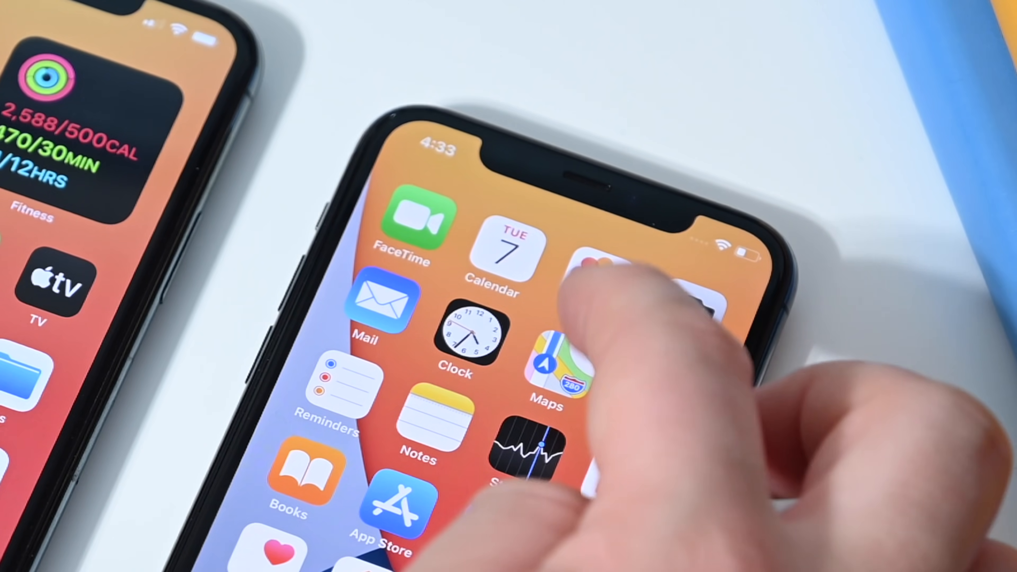
Compare the Notifications settings, then return to the main Settings list and scroll down.
left_click(564, 363)
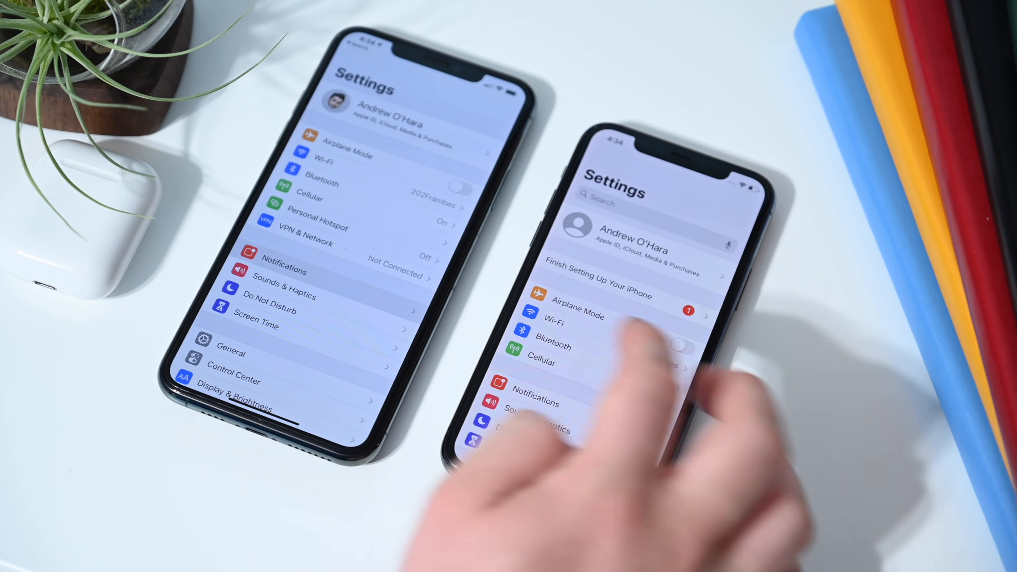
left_click(538, 398)
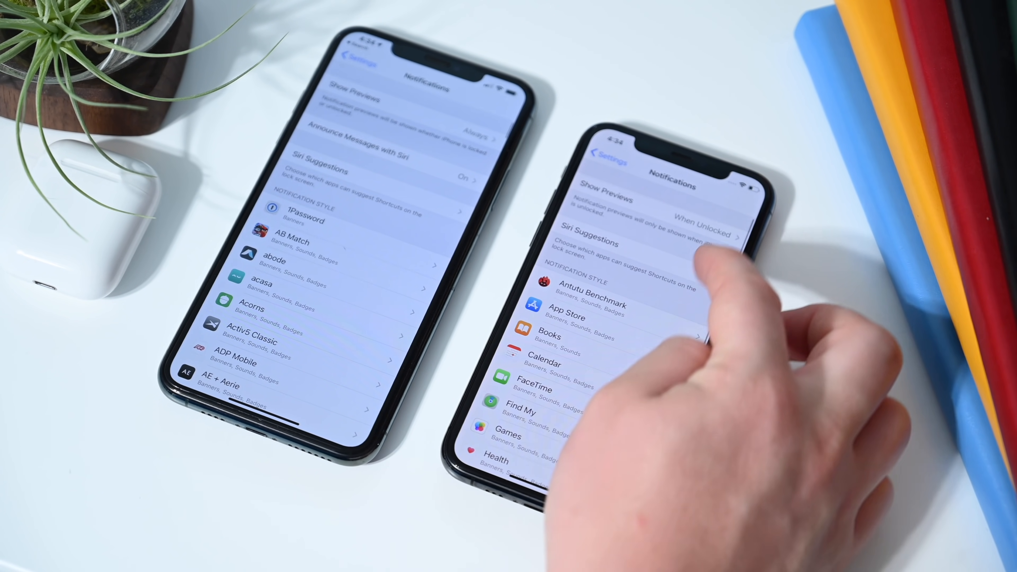
left_click(648, 204)
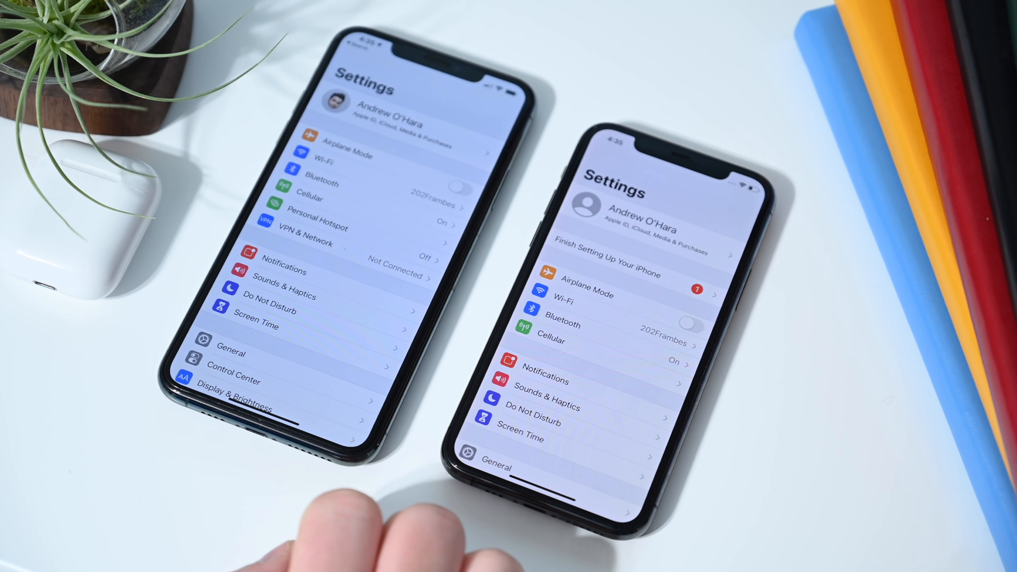
scroll("down", 3)
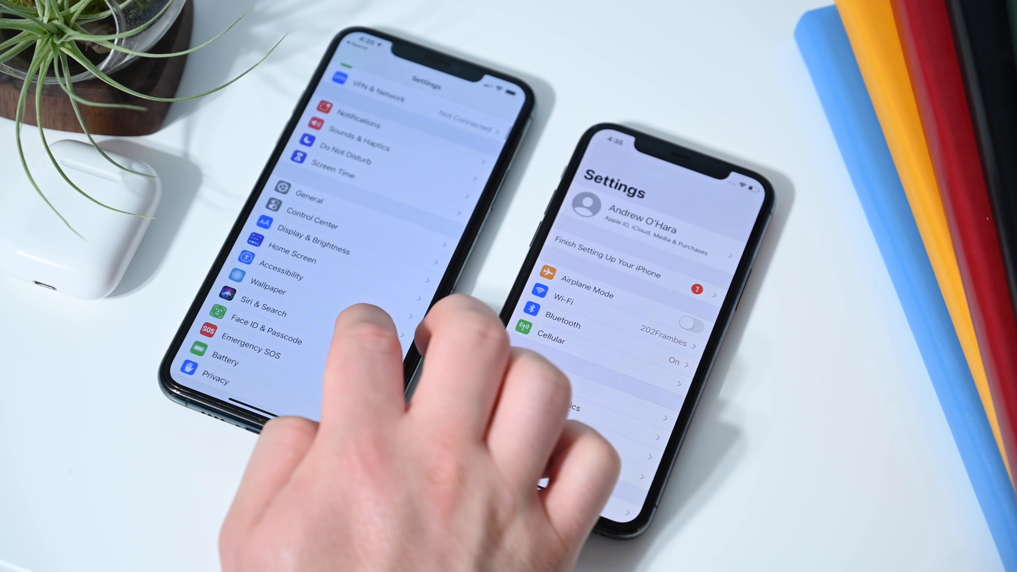
scroll("down", 3)
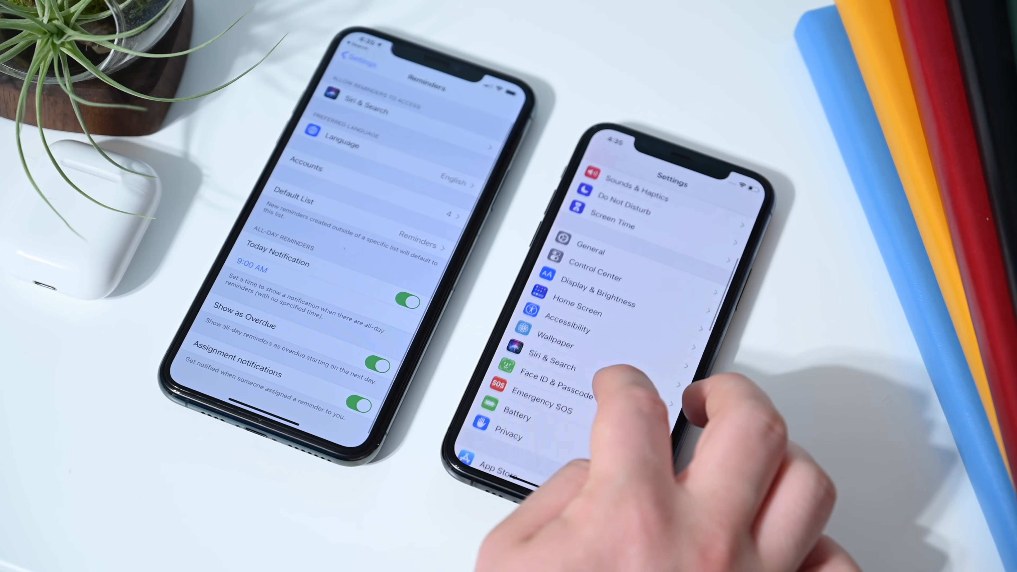
Open the Maps settings page showing Cycling as the preferred travel type.
scroll("down", 3)
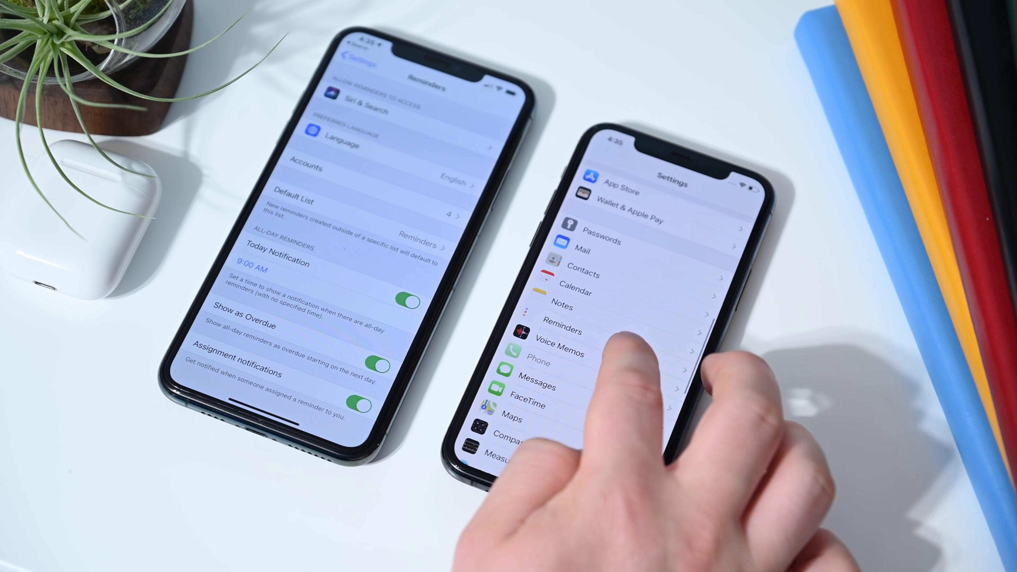
left_click(561, 329)
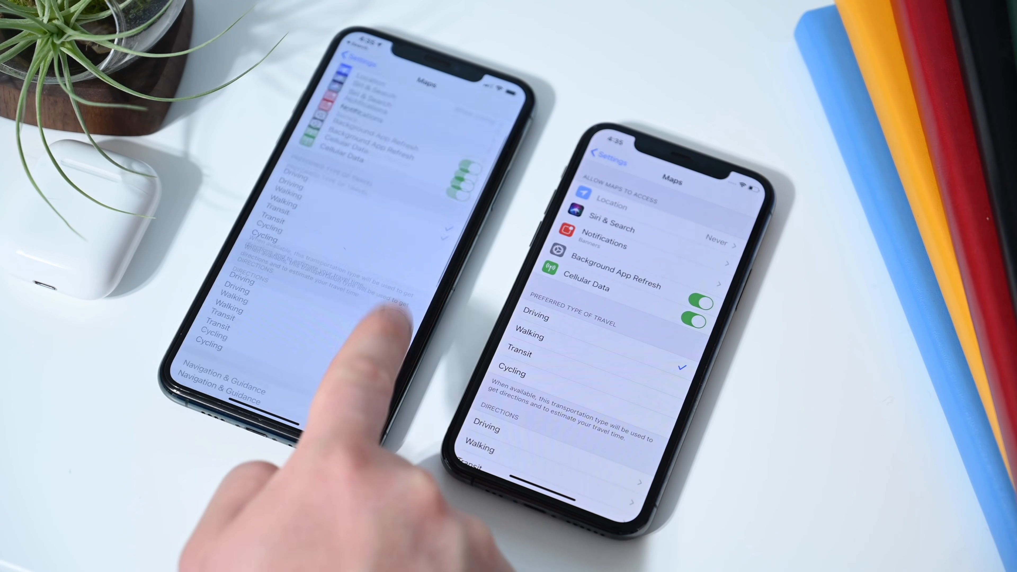
Scroll down Maps settings to the distance, climate and map-label options.
scroll("down", 3)
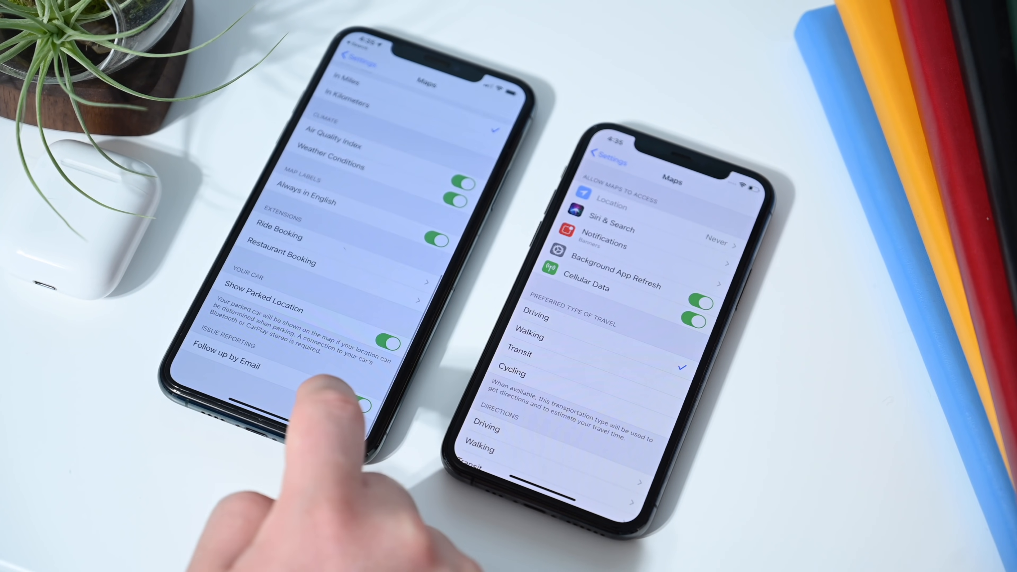
scroll("down", 3)
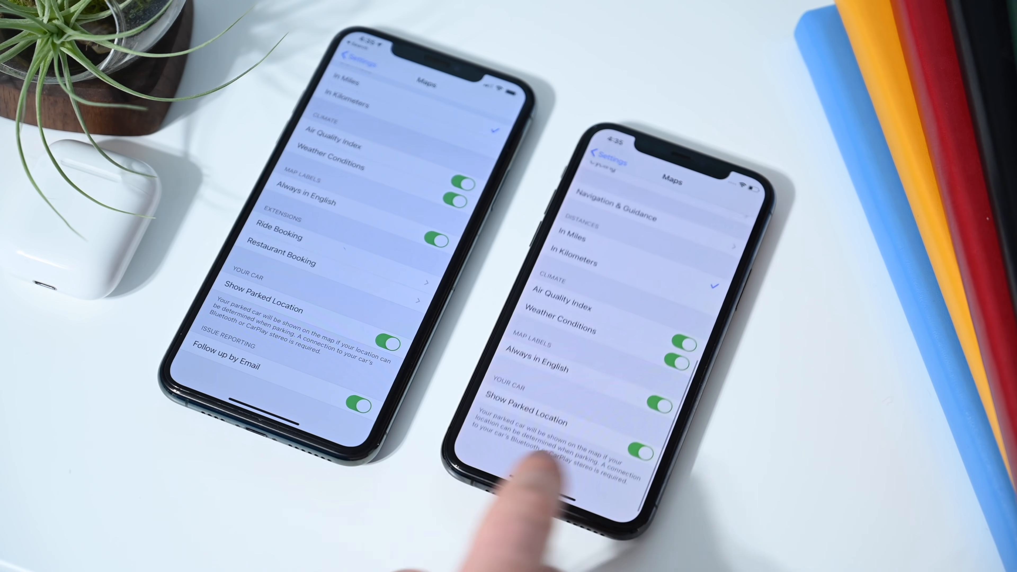
scroll("down", 3)
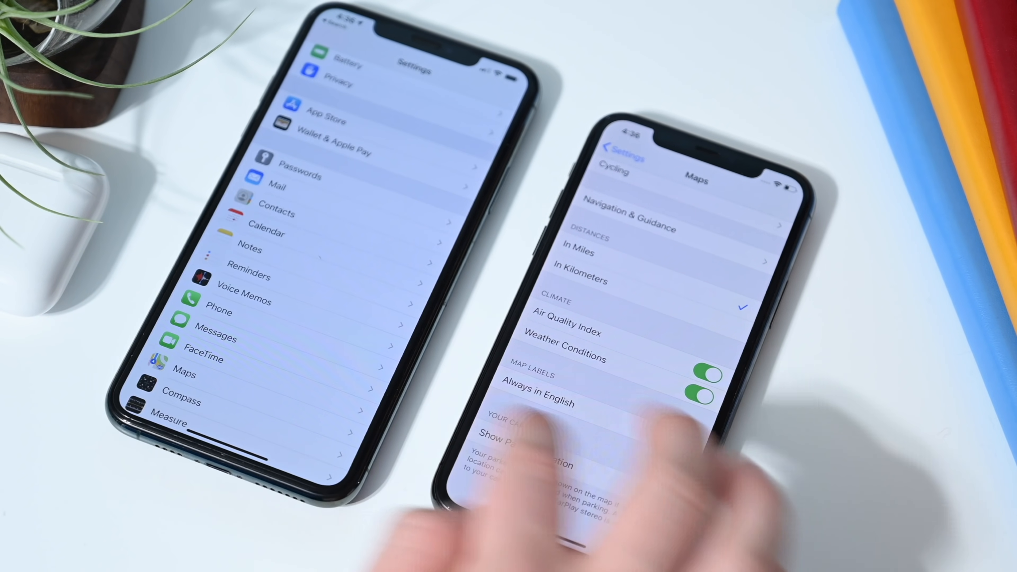
Open Music settings and scroll through its options to compare Motion.
left_click(623, 147)
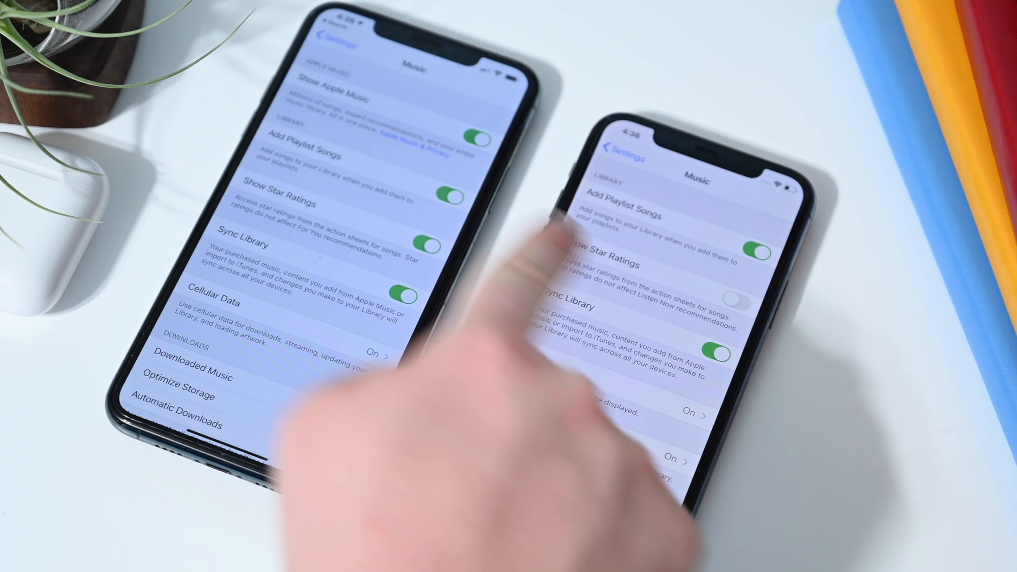
scroll("down", 3)
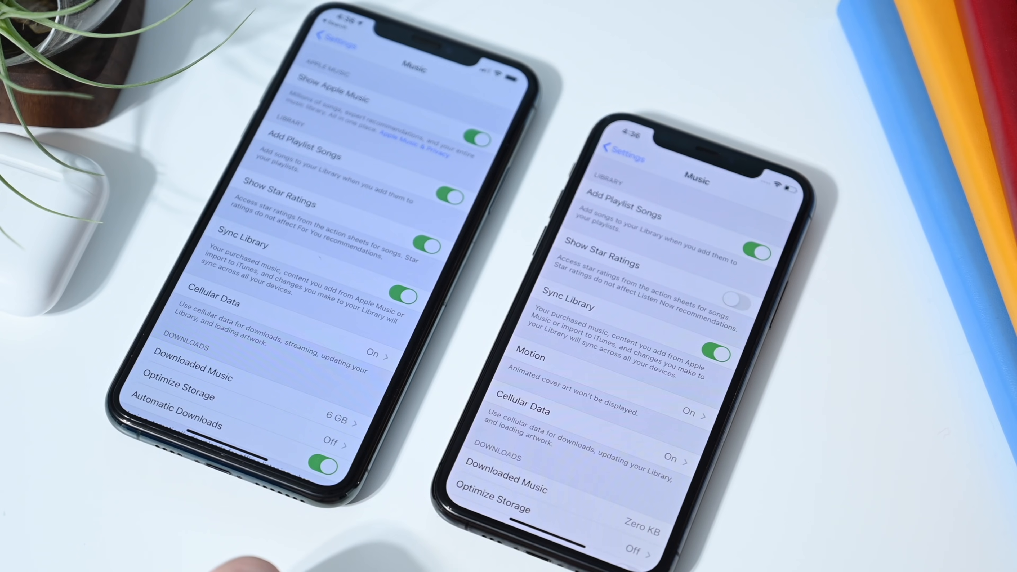
scroll("down", 3)
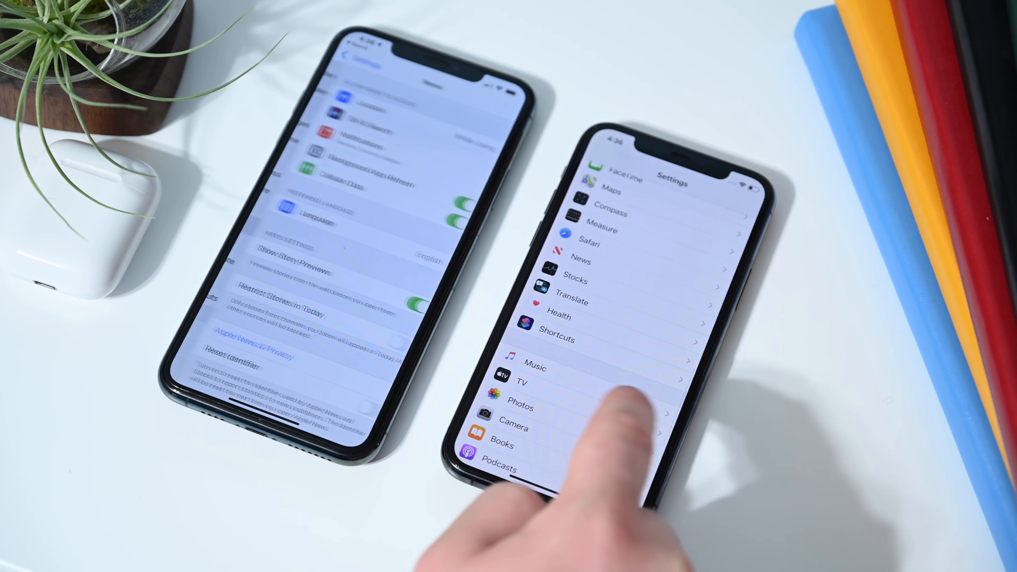
Open News settings and view the section listing Newsletters & Privacy.
left_click(581, 259)
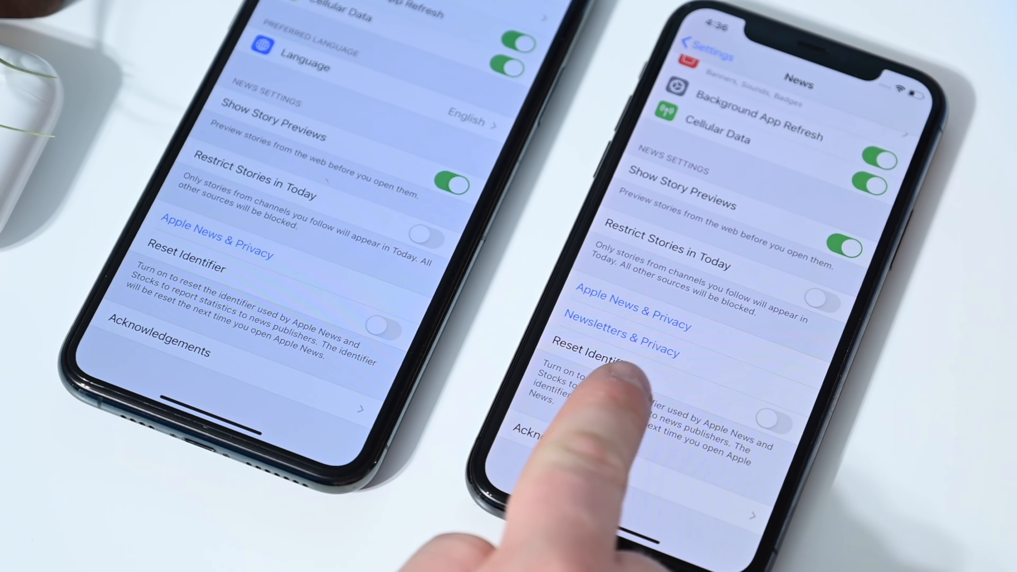
left_click(629, 328)
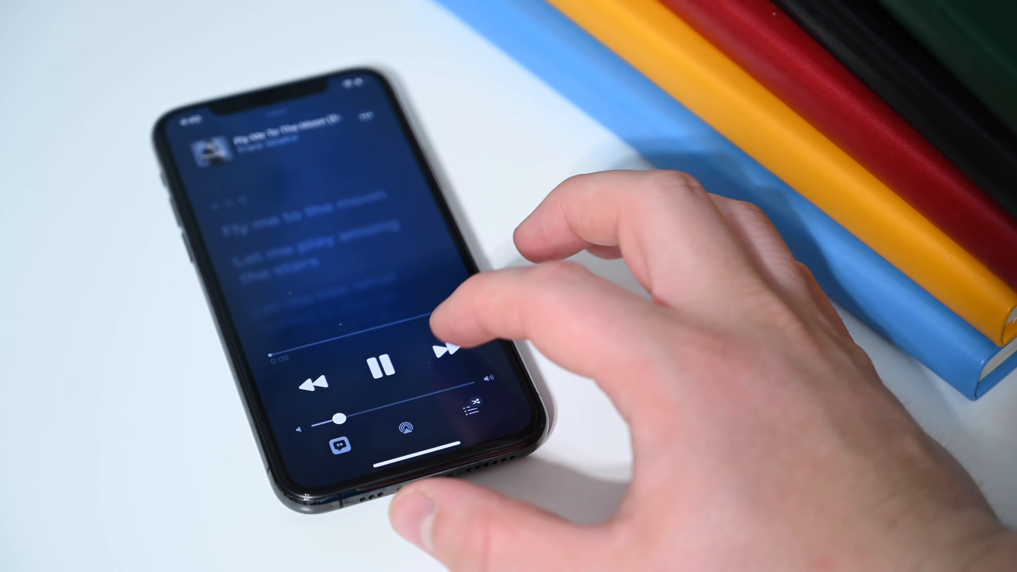
Pause and resume the playing song, then skip to the next track.
left_click(447, 353)
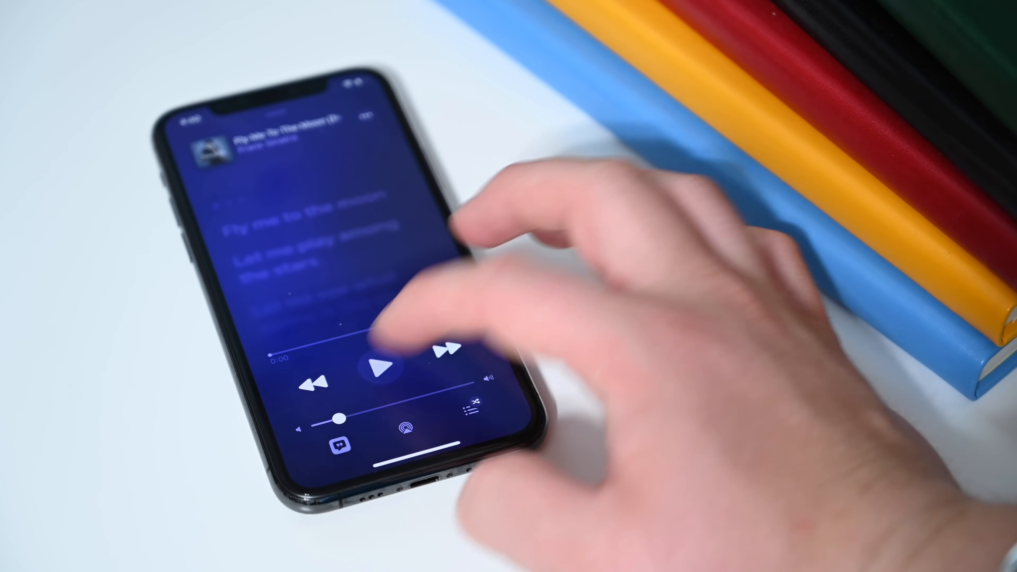
left_click(381, 368)
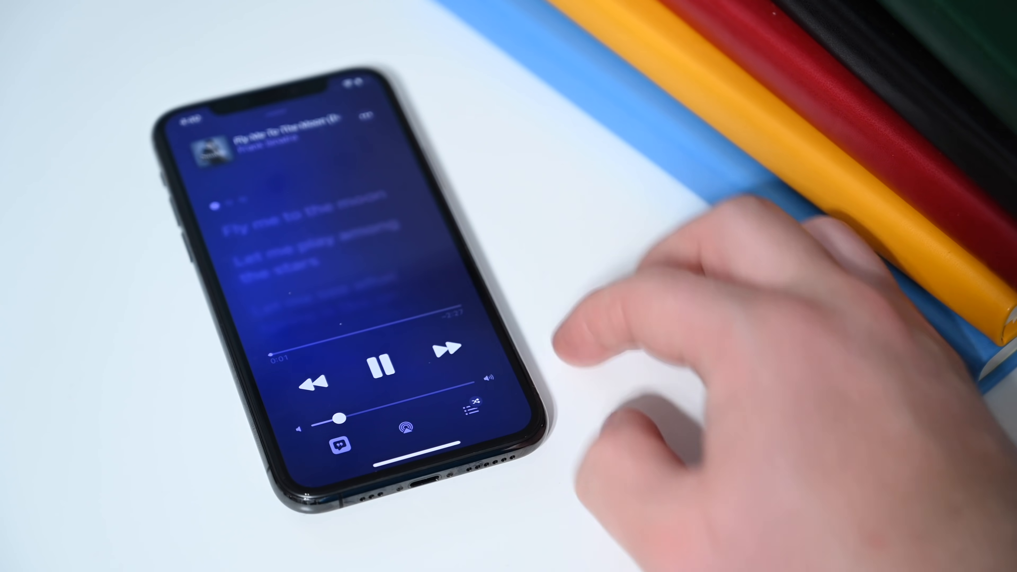
left_click(453, 349)
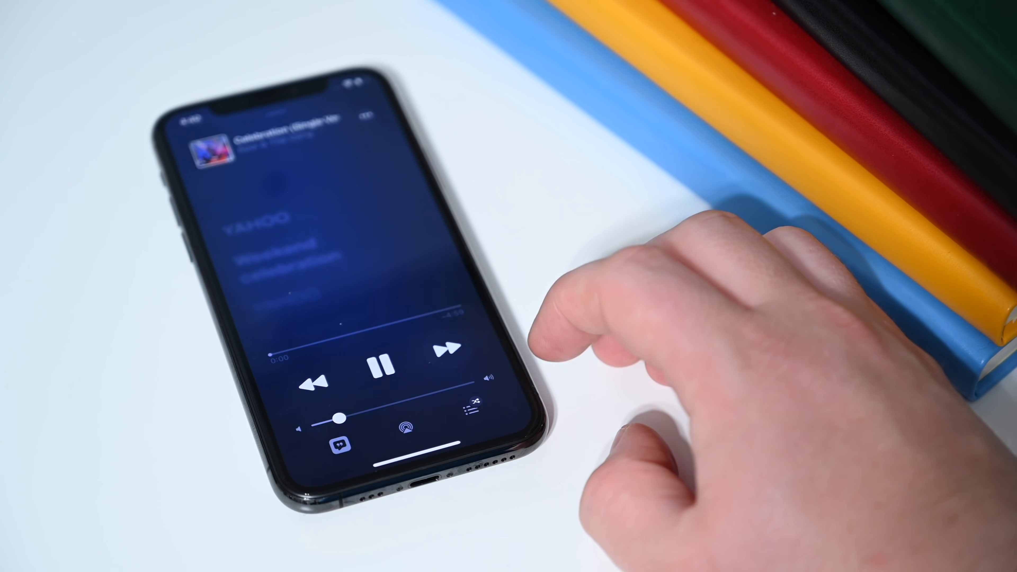